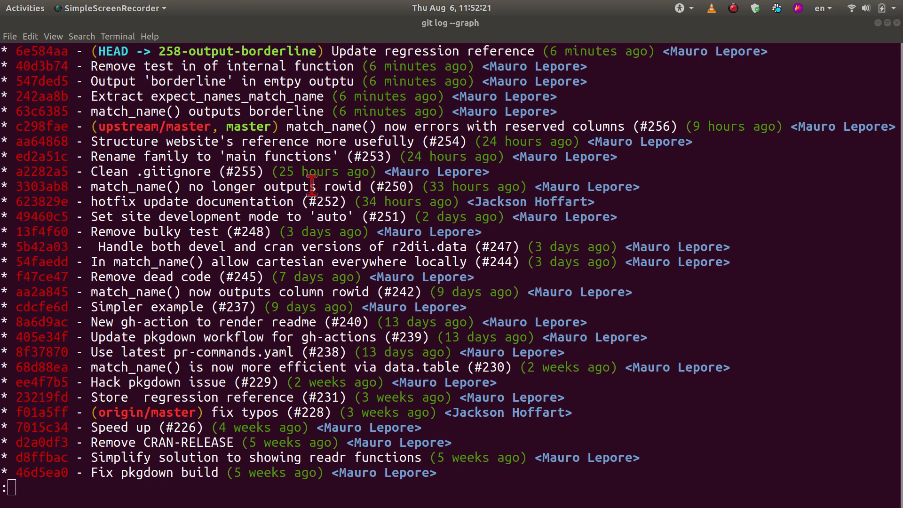
mouse_move(169, 51)
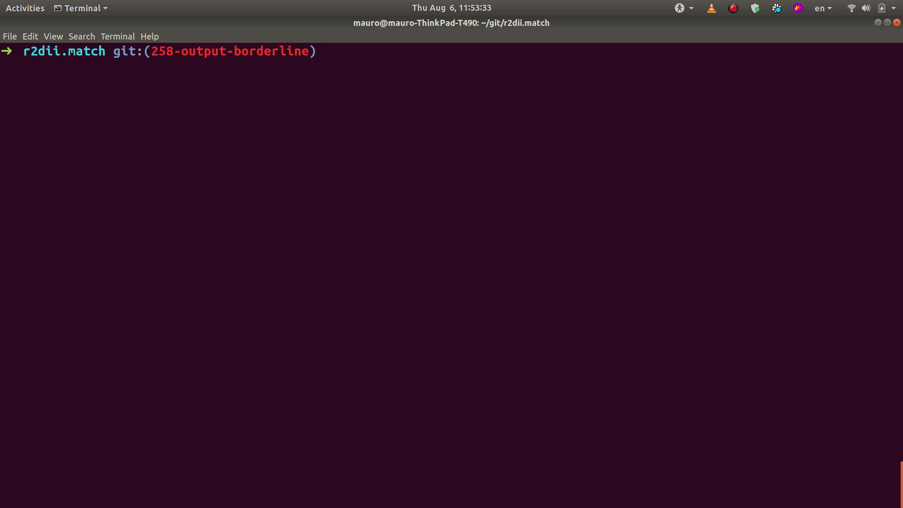
Reset branch 258-output-borderline to master with git reset master and check status with gss
type("git rebase master -i")
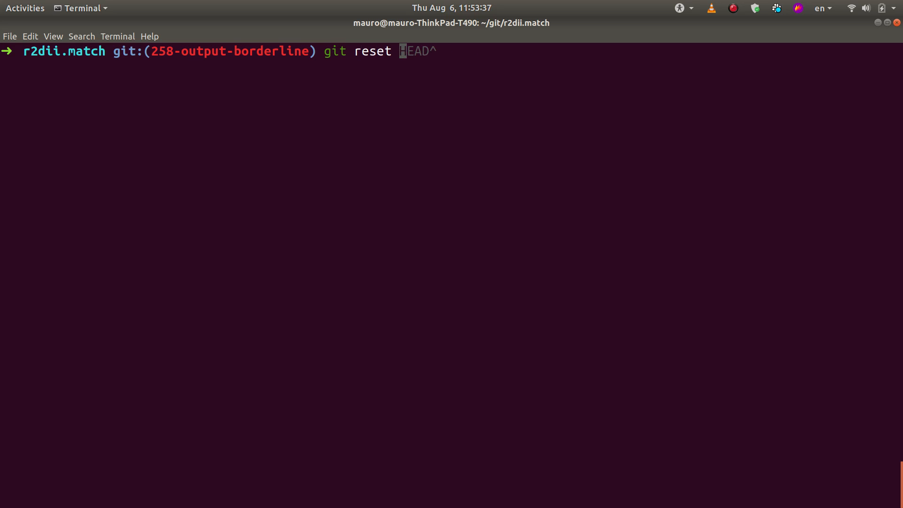
type("master")
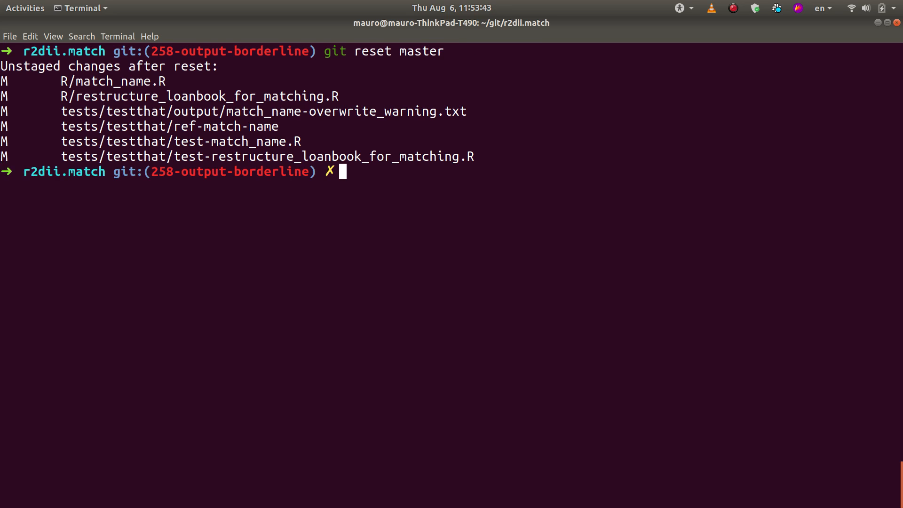
type("gss")
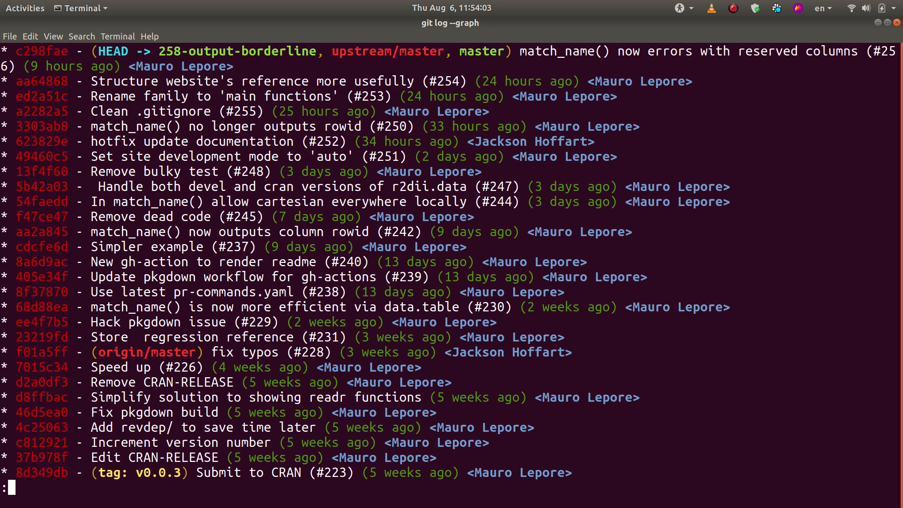
Review the git log graph showing HEAD at master, then recheck the pending changes with gss
scroll("down", 3)
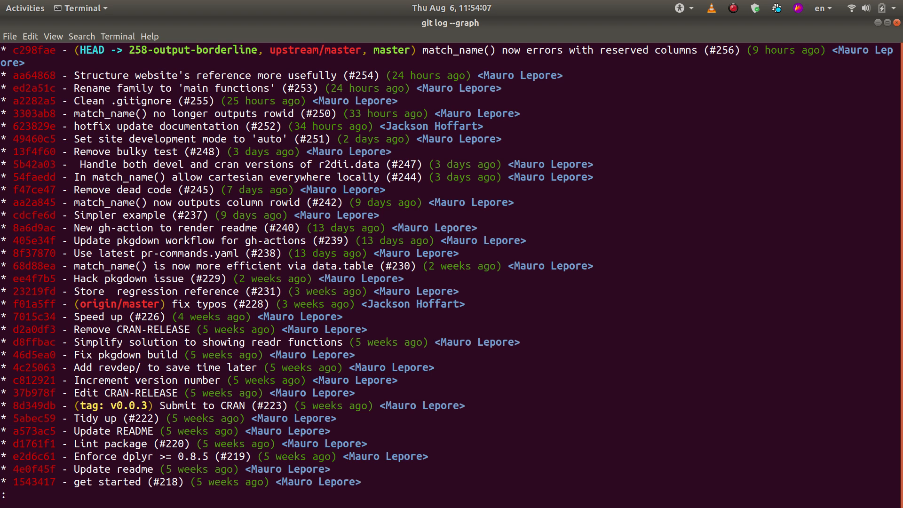
scroll("down", 3)
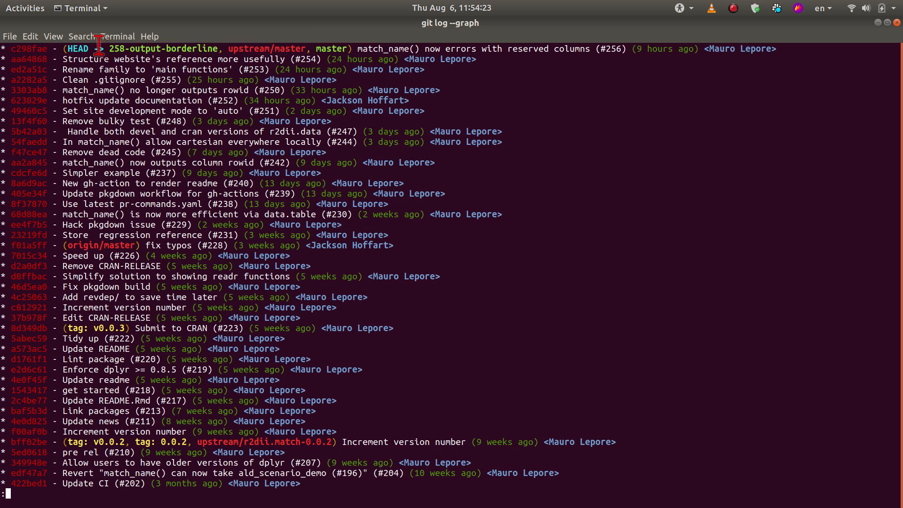
double_click(163, 48)
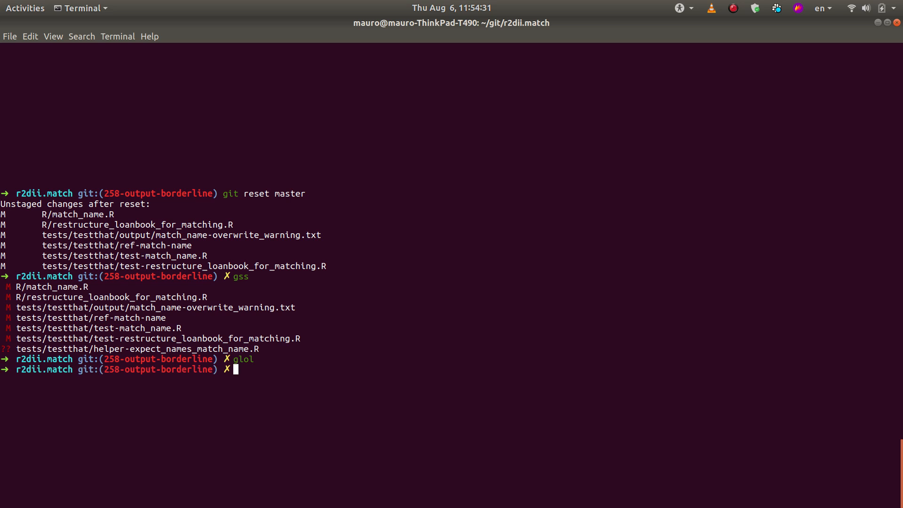
type("gss")
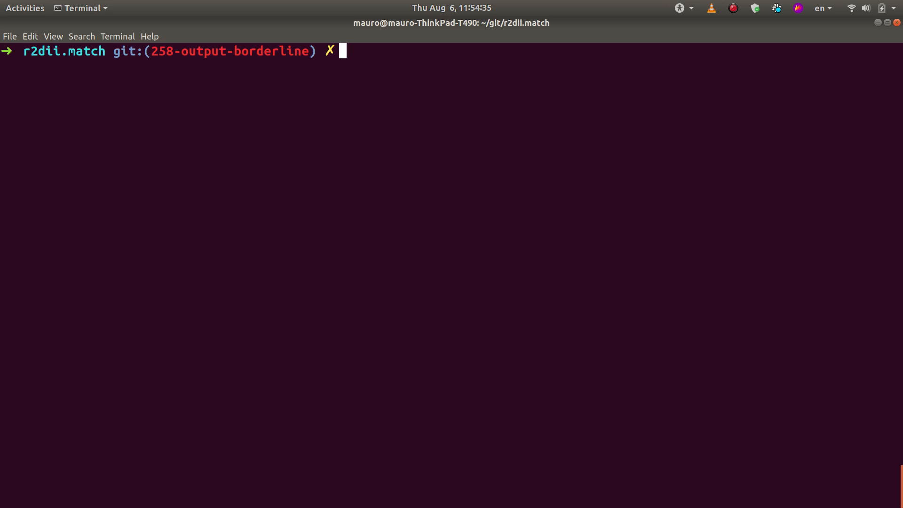
Stage everything with gaa and commit as 'WIP update regression reference' via gcam
type("gss")
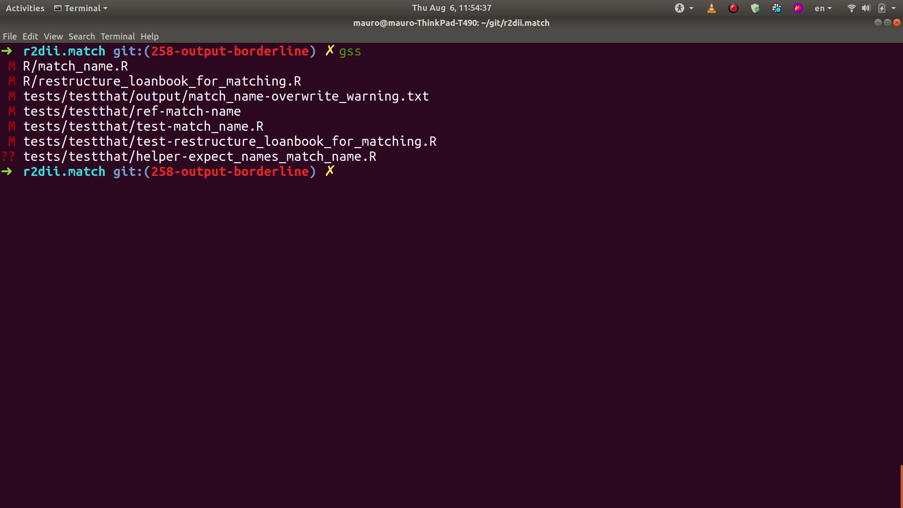
type("gaa")
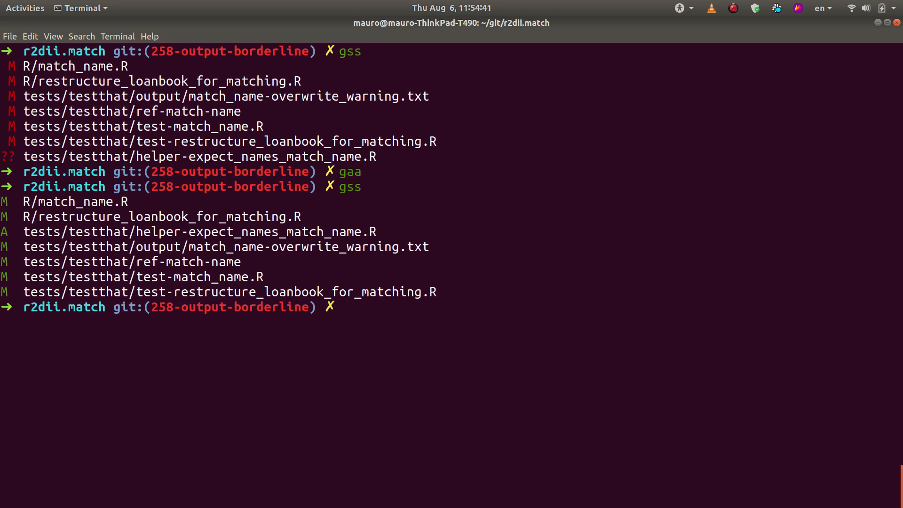
type("gcam \"WIP update regression reference\"")
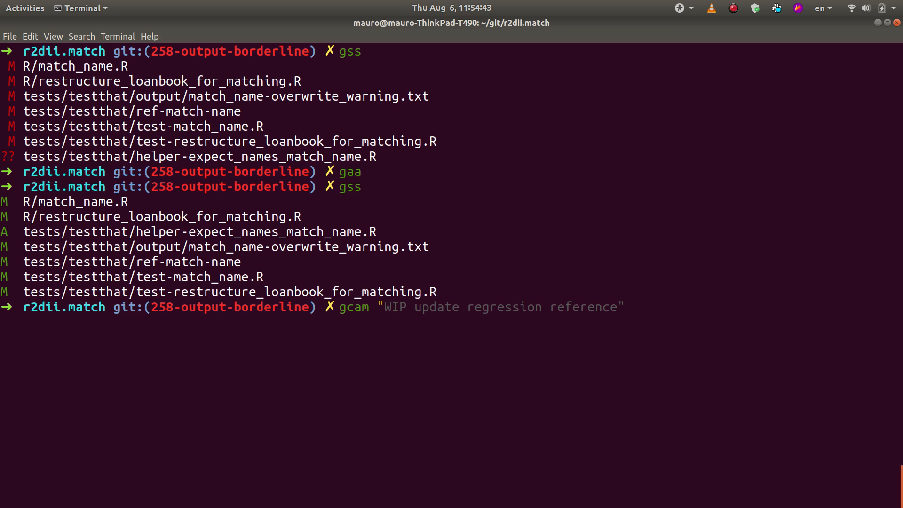
type("match_name() no longer outputs rowid")
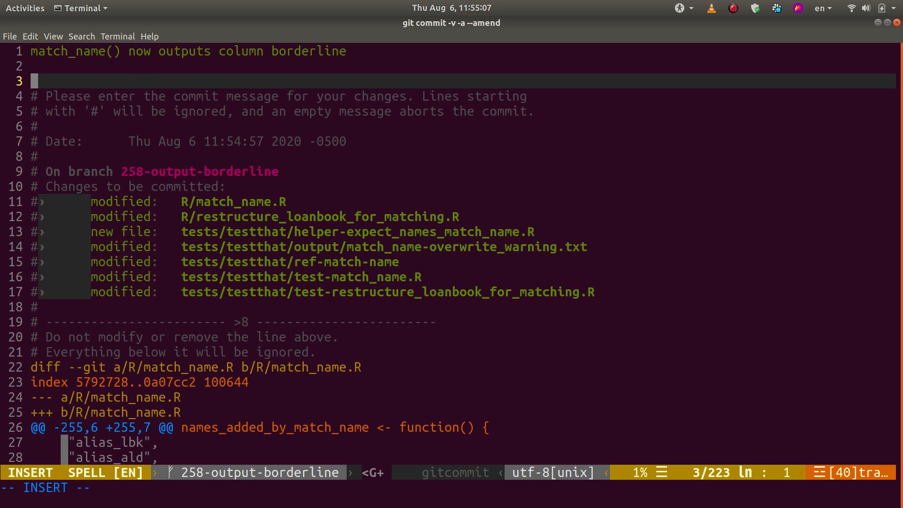
Amend the commit keeping the message 'match_name() now outputs column borderline'
type("Close")
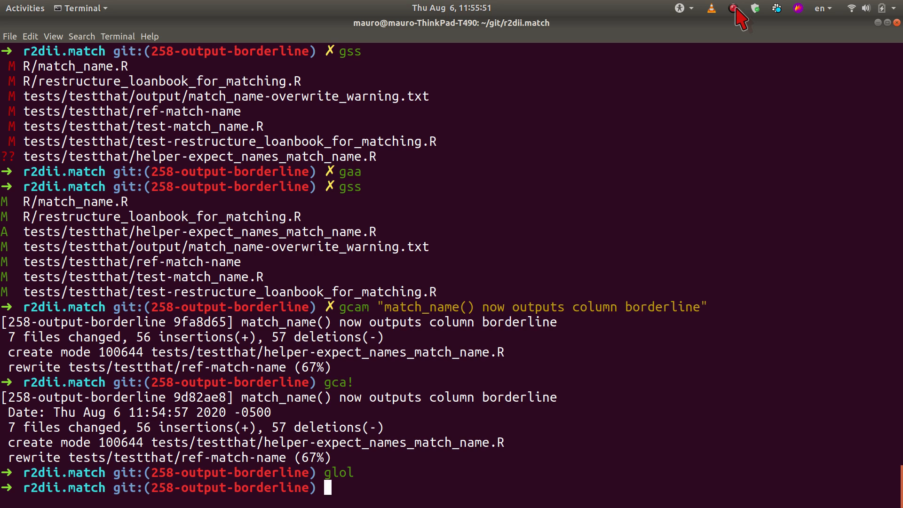
left_click(734, 9)
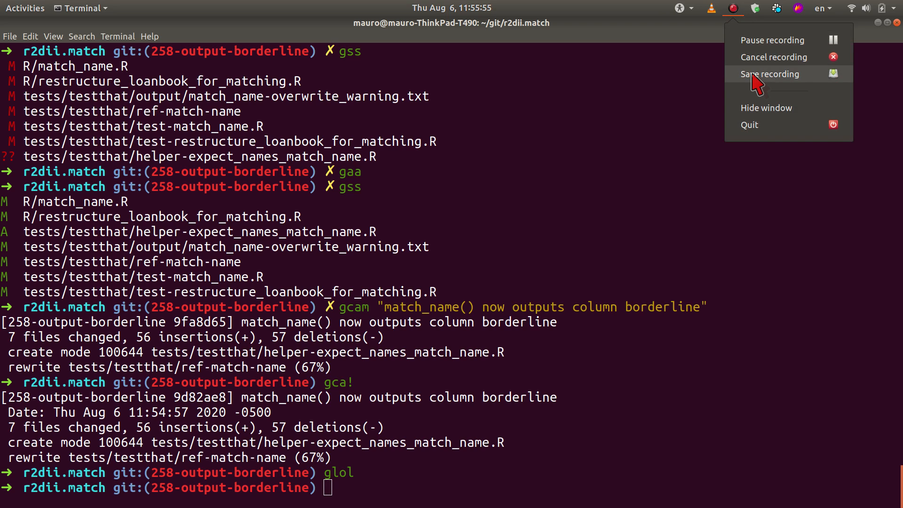